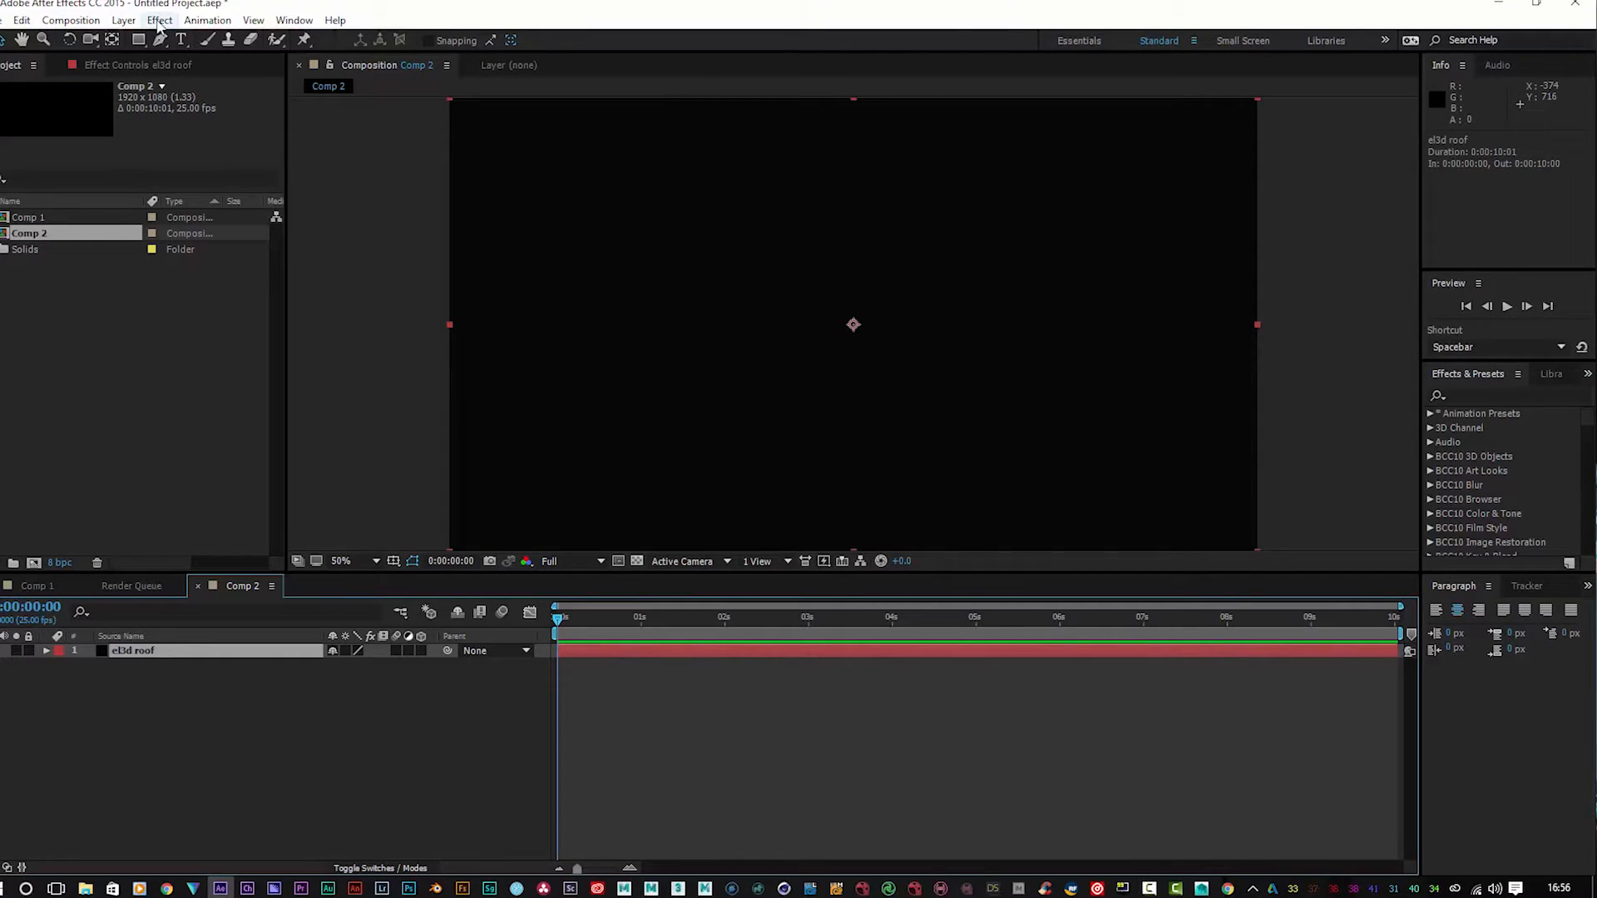
Step: Apply the Video Copilot Element effect to the el3d roof layer
{"action": "left_click", "coordinate": [158, 19]}
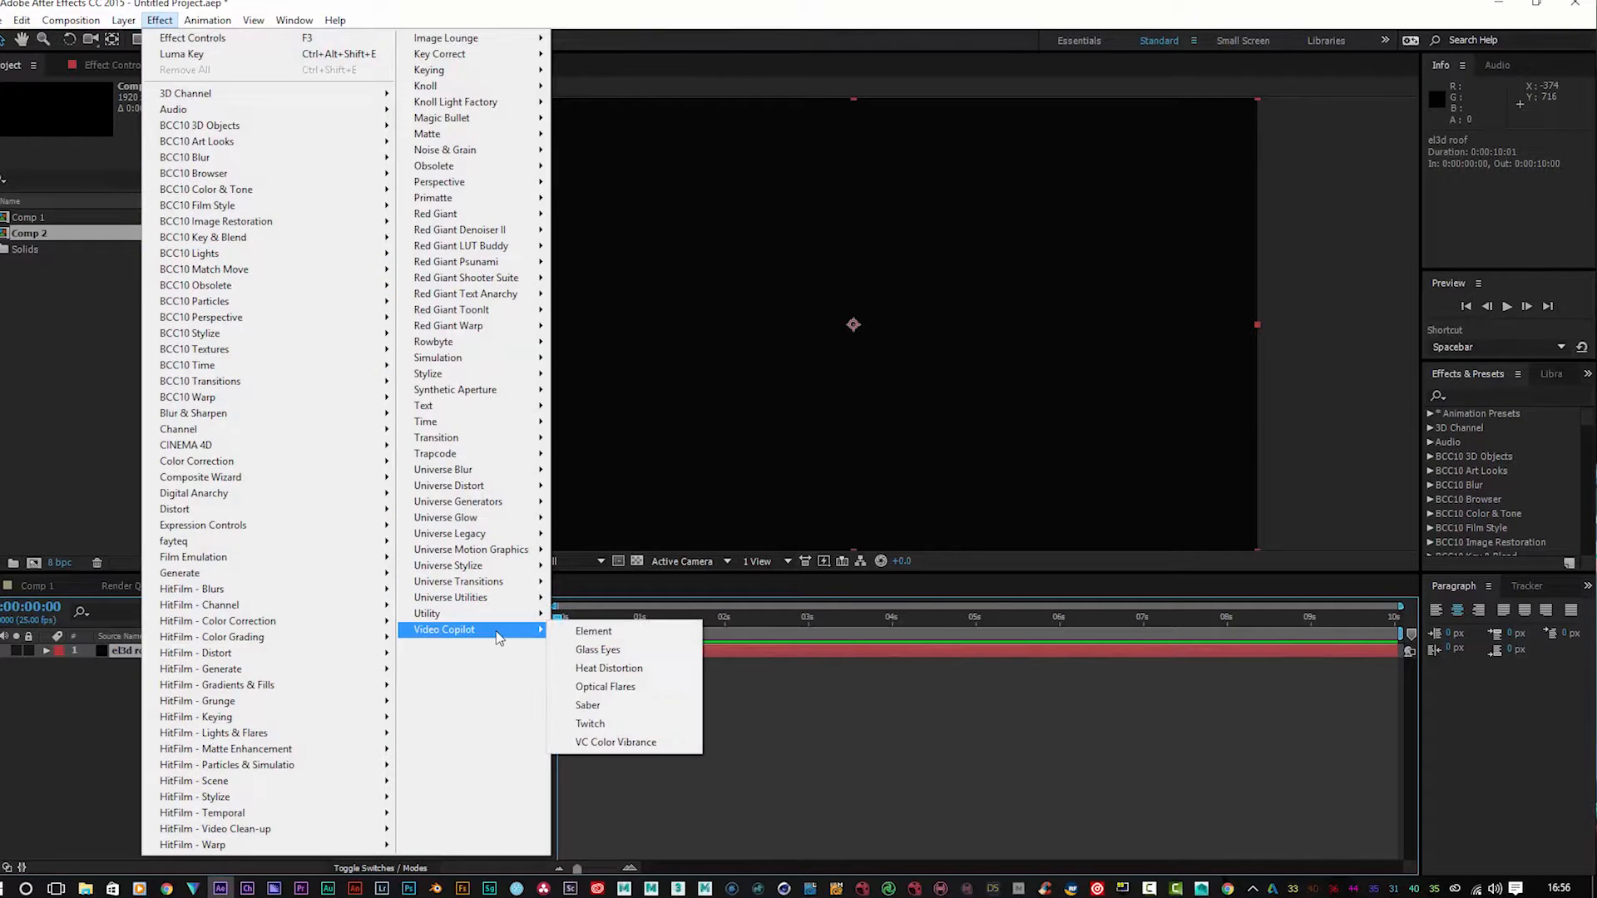
{"action": "left_click", "coordinate": [593, 631]}
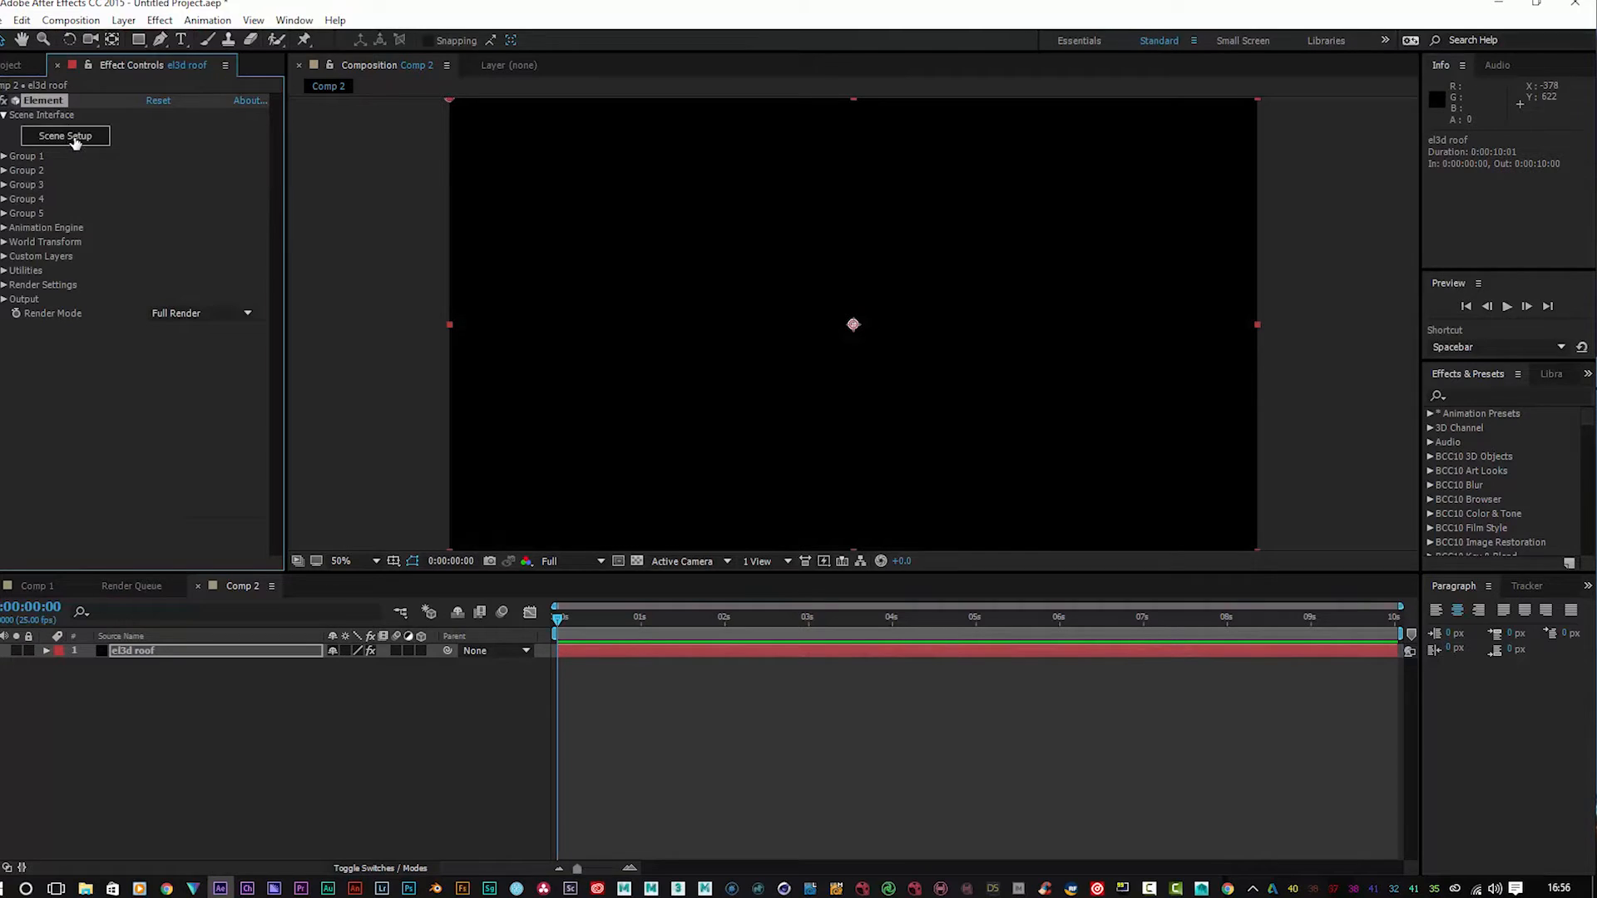
Step: In Scene Setup, add Rooftop_AcUnit_01 from the Rooftop_Toolkit collection
{"action": "left_click", "coordinate": [64, 136]}
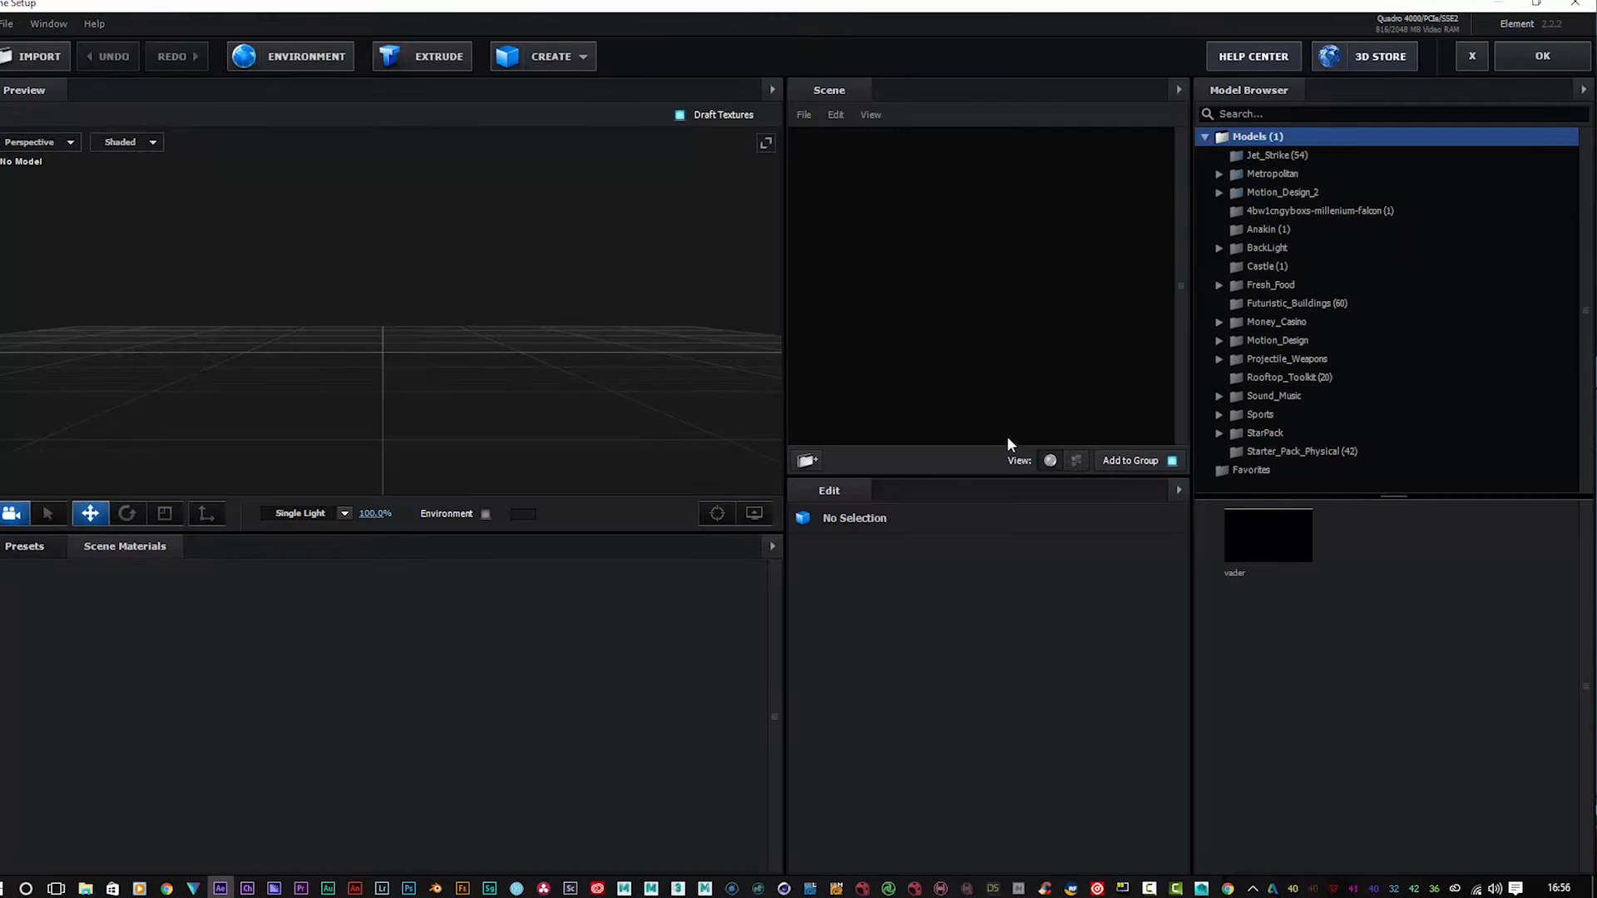
{"action": "left_click", "coordinate": [1295, 376]}
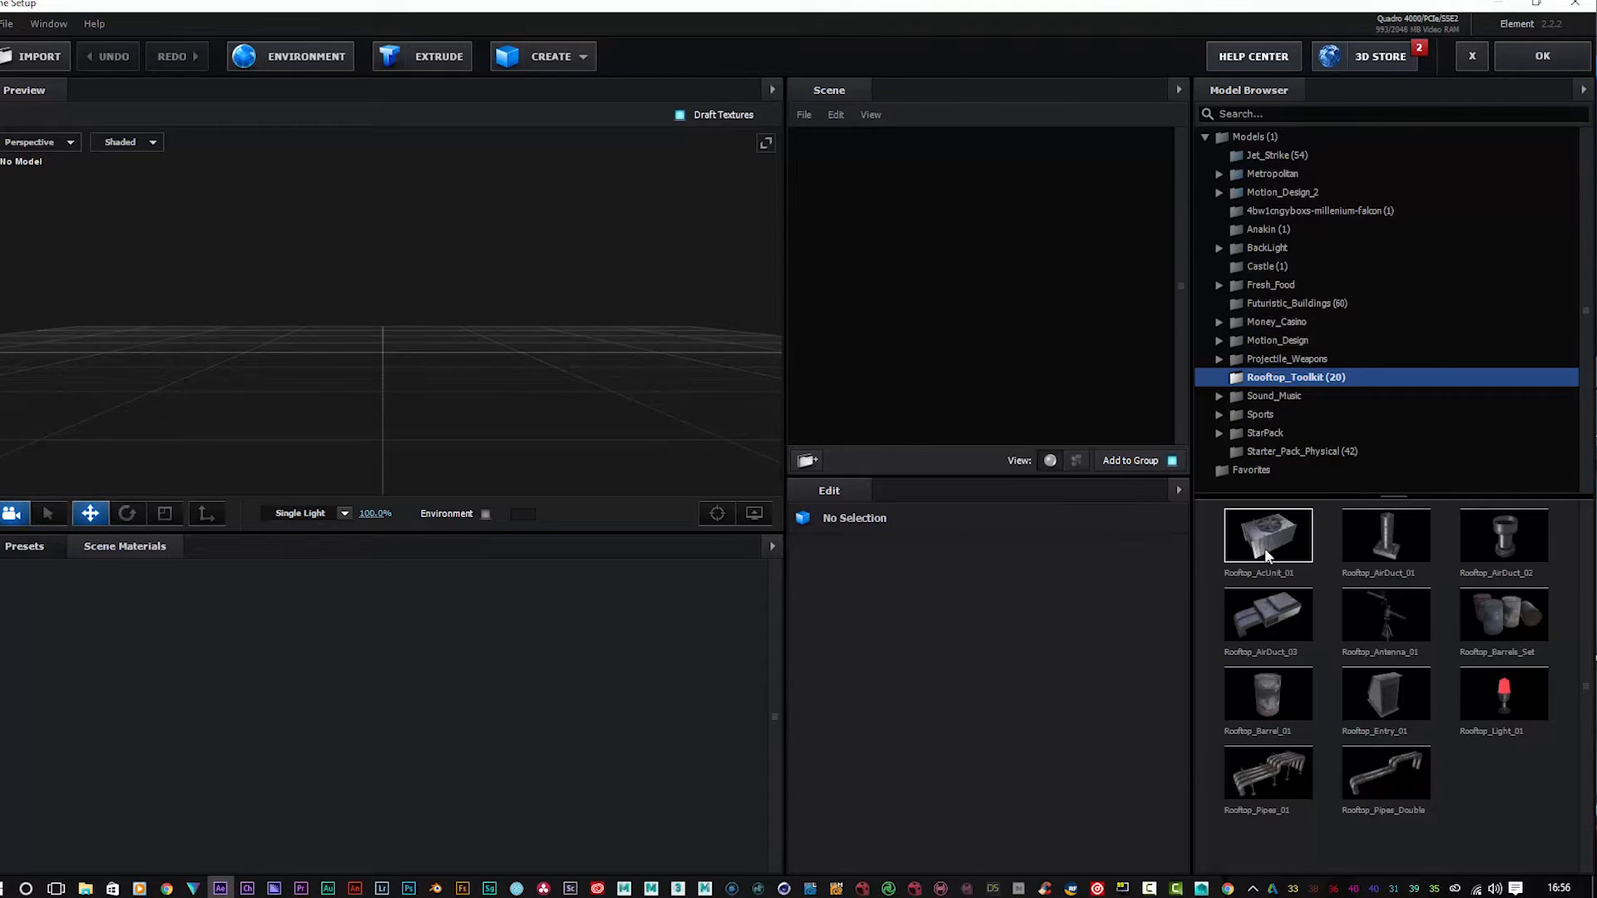
{"action": "double_click", "coordinate": [1267, 535]}
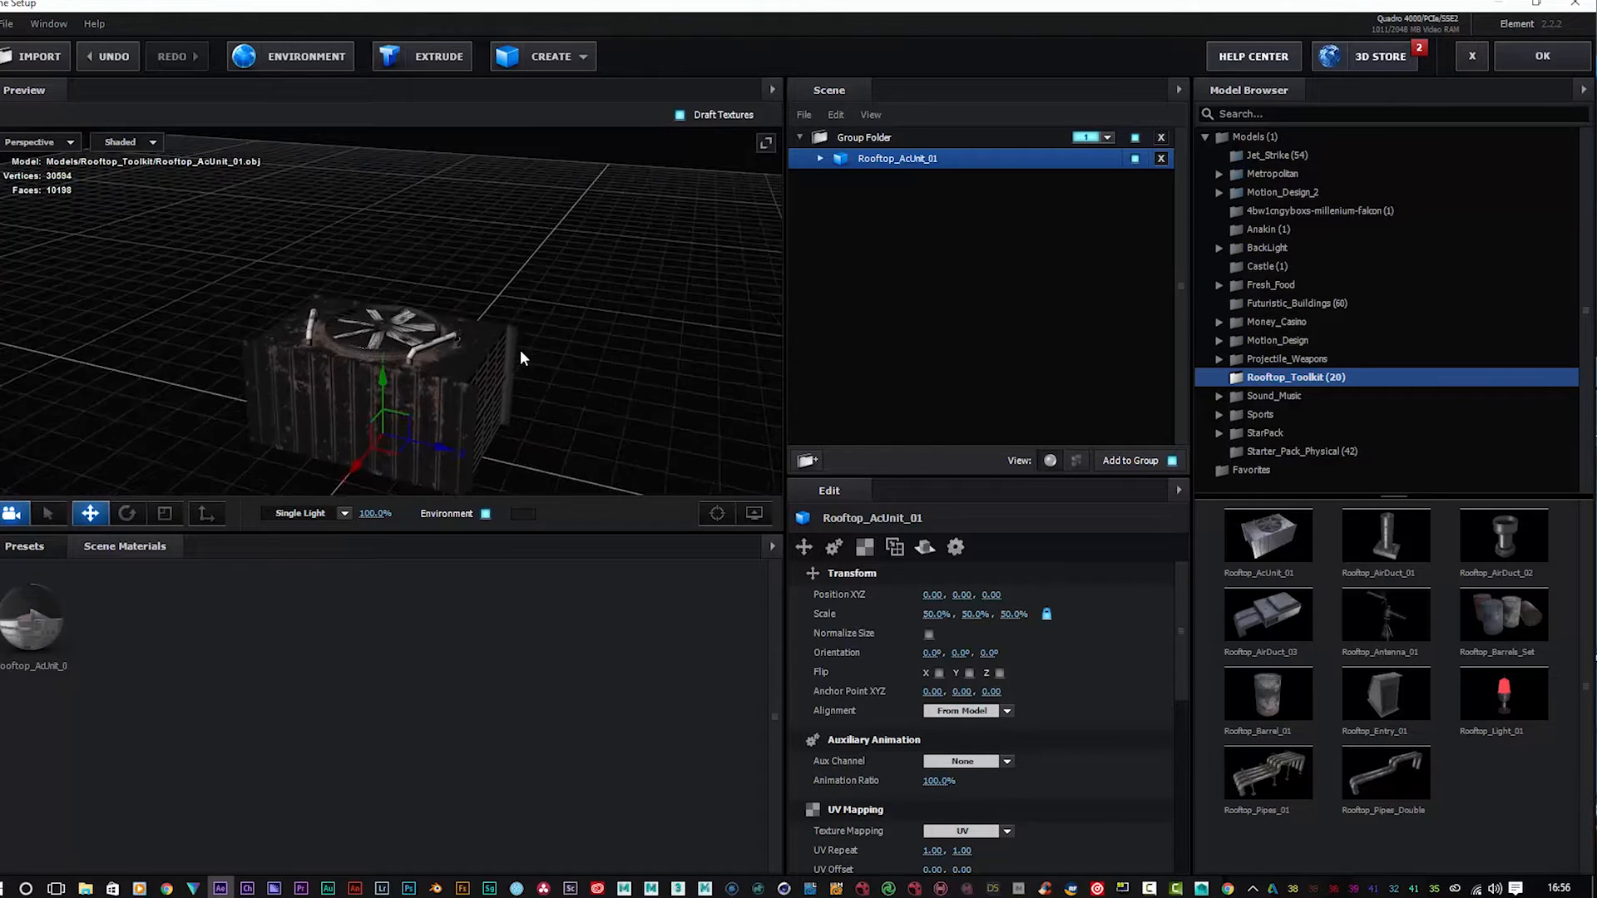
Step: Orbit the preview around the AC unit model
{"action": "left_click_drag", "start_coordinate": [519, 357], "coordinate": [549, 336]}
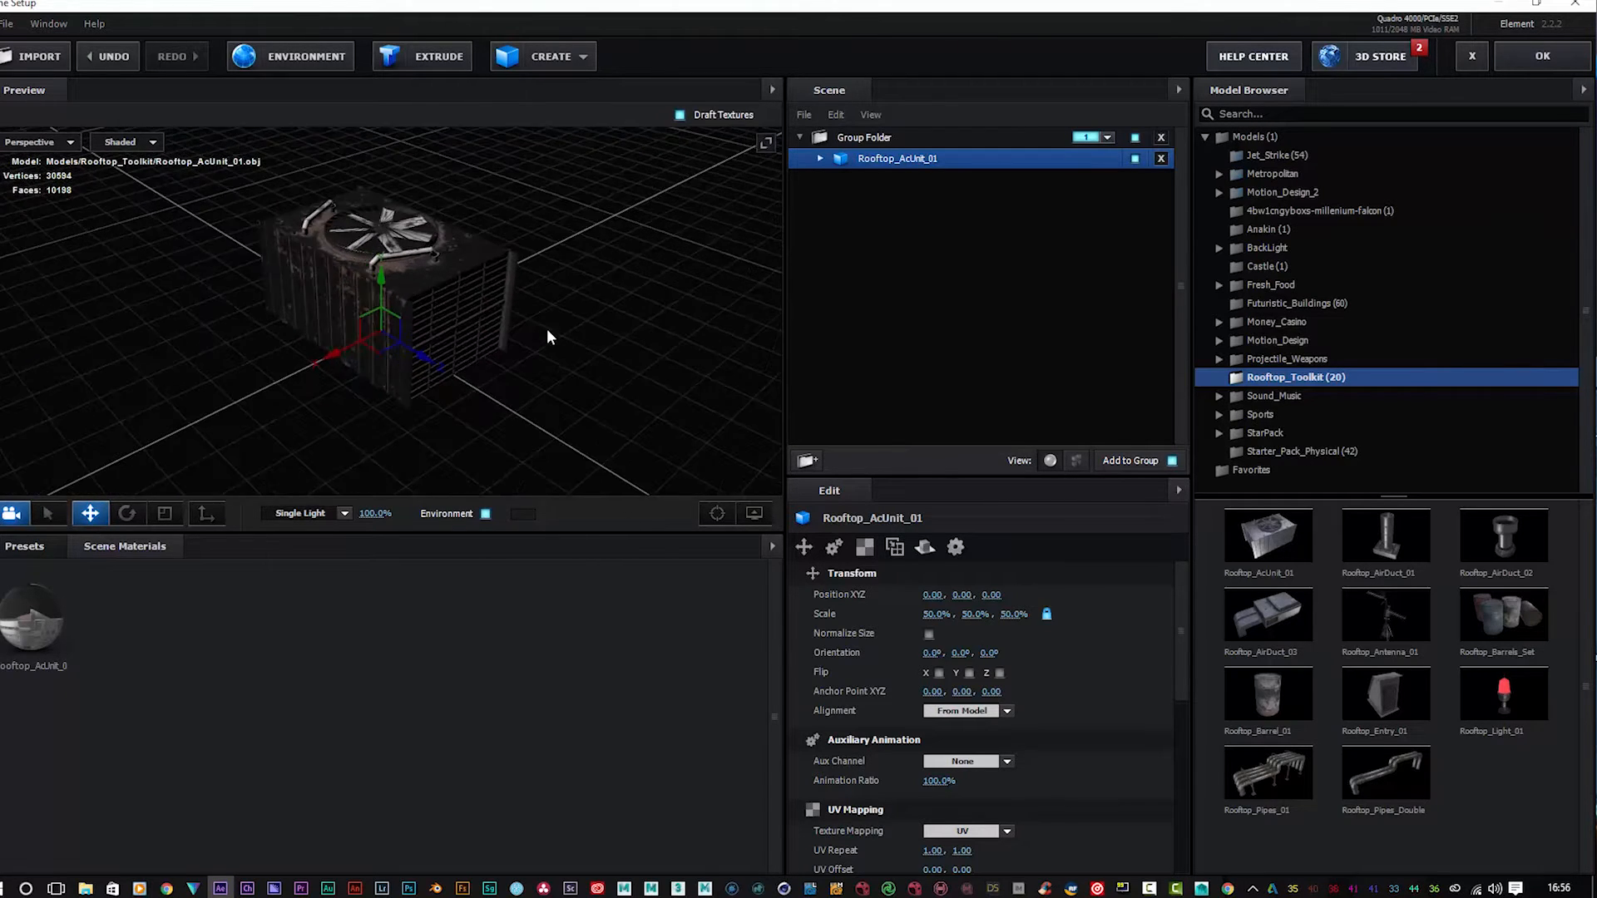
{"action": "left_click_drag", "start_coordinate": [548, 336], "coordinate": [695, 405]}
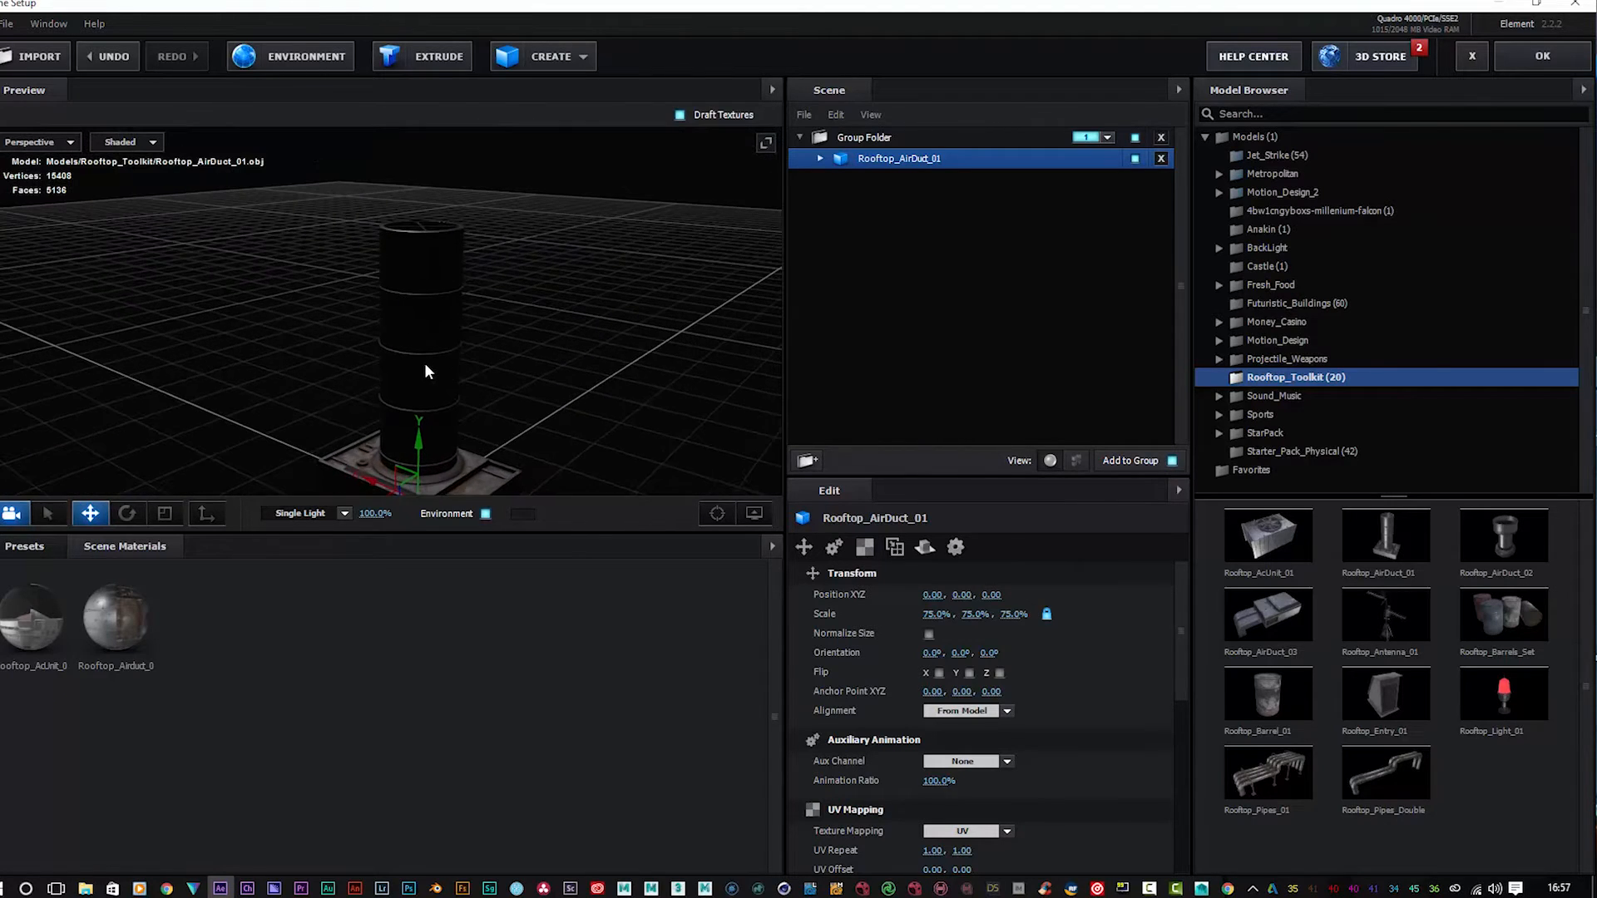
Step: Orbit around the air duct and load a bright reflection environment
{"action": "left_click_drag", "start_coordinate": [426, 372], "coordinate": [514, 390]}
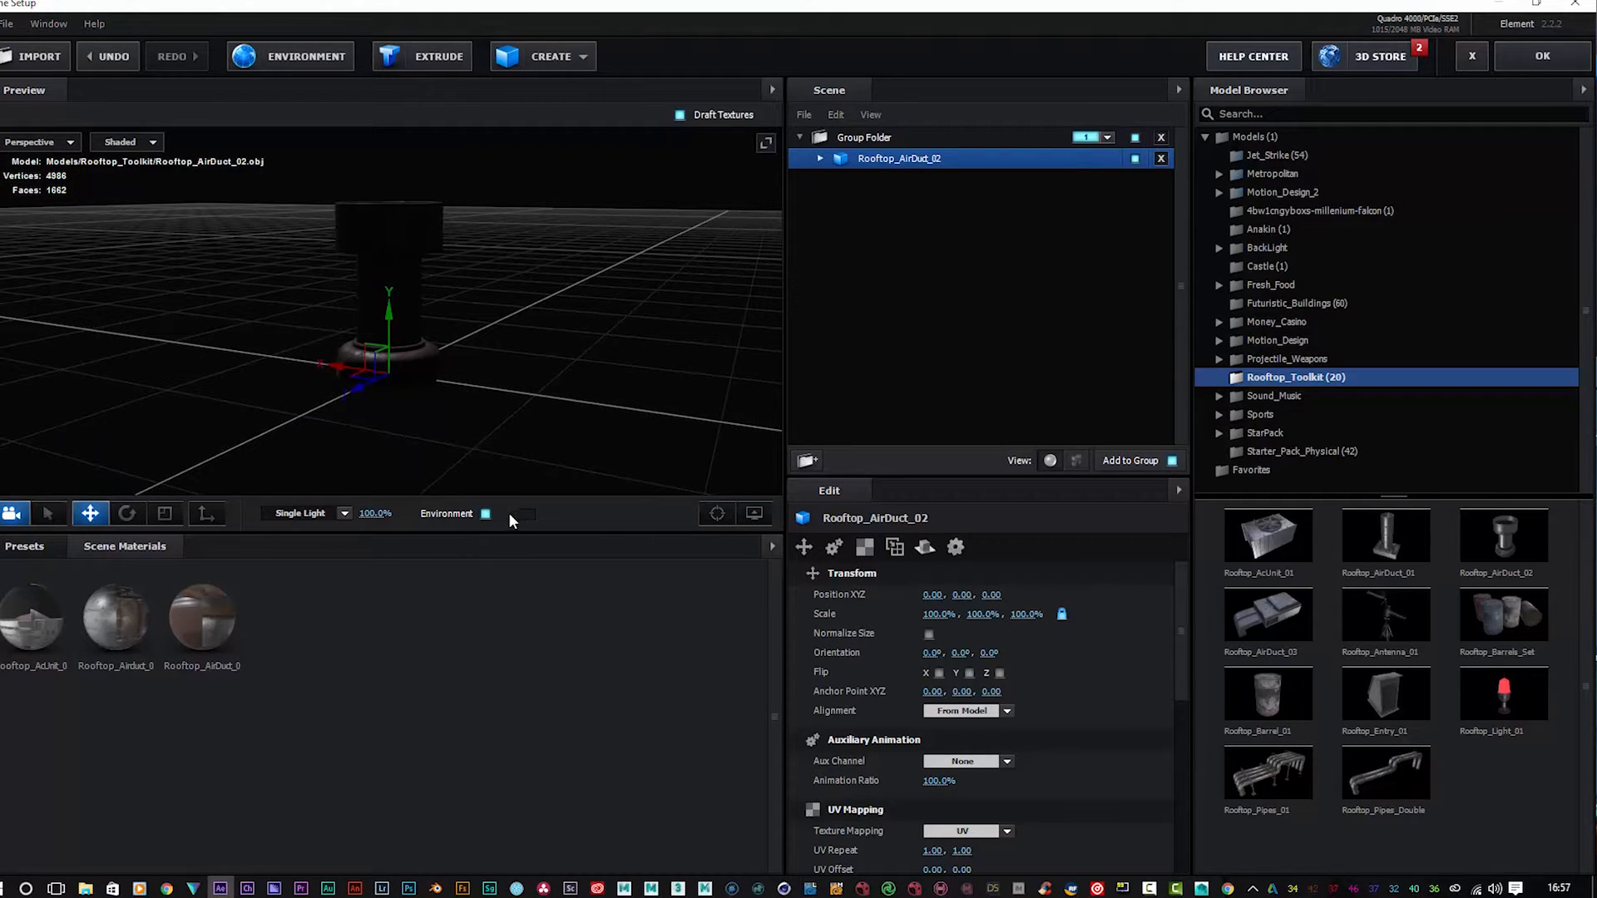
{"action": "left_click", "coordinate": [485, 513]}
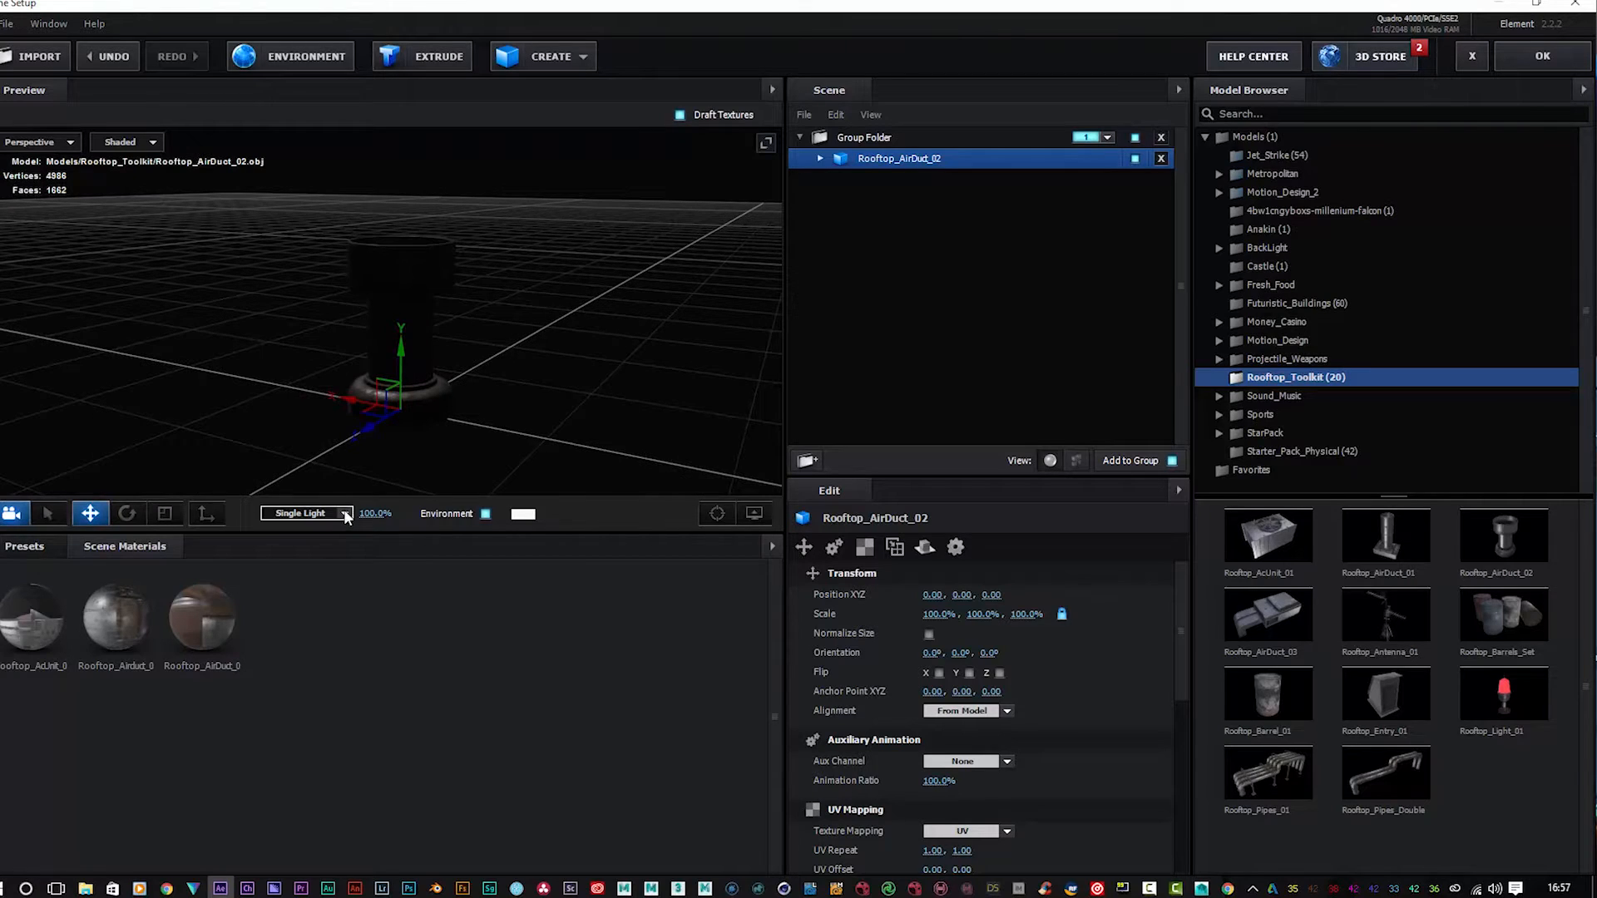
Step: Switch the preview lighting preset from Single Light to Cinema
{"action": "left_click", "coordinate": [305, 512]}
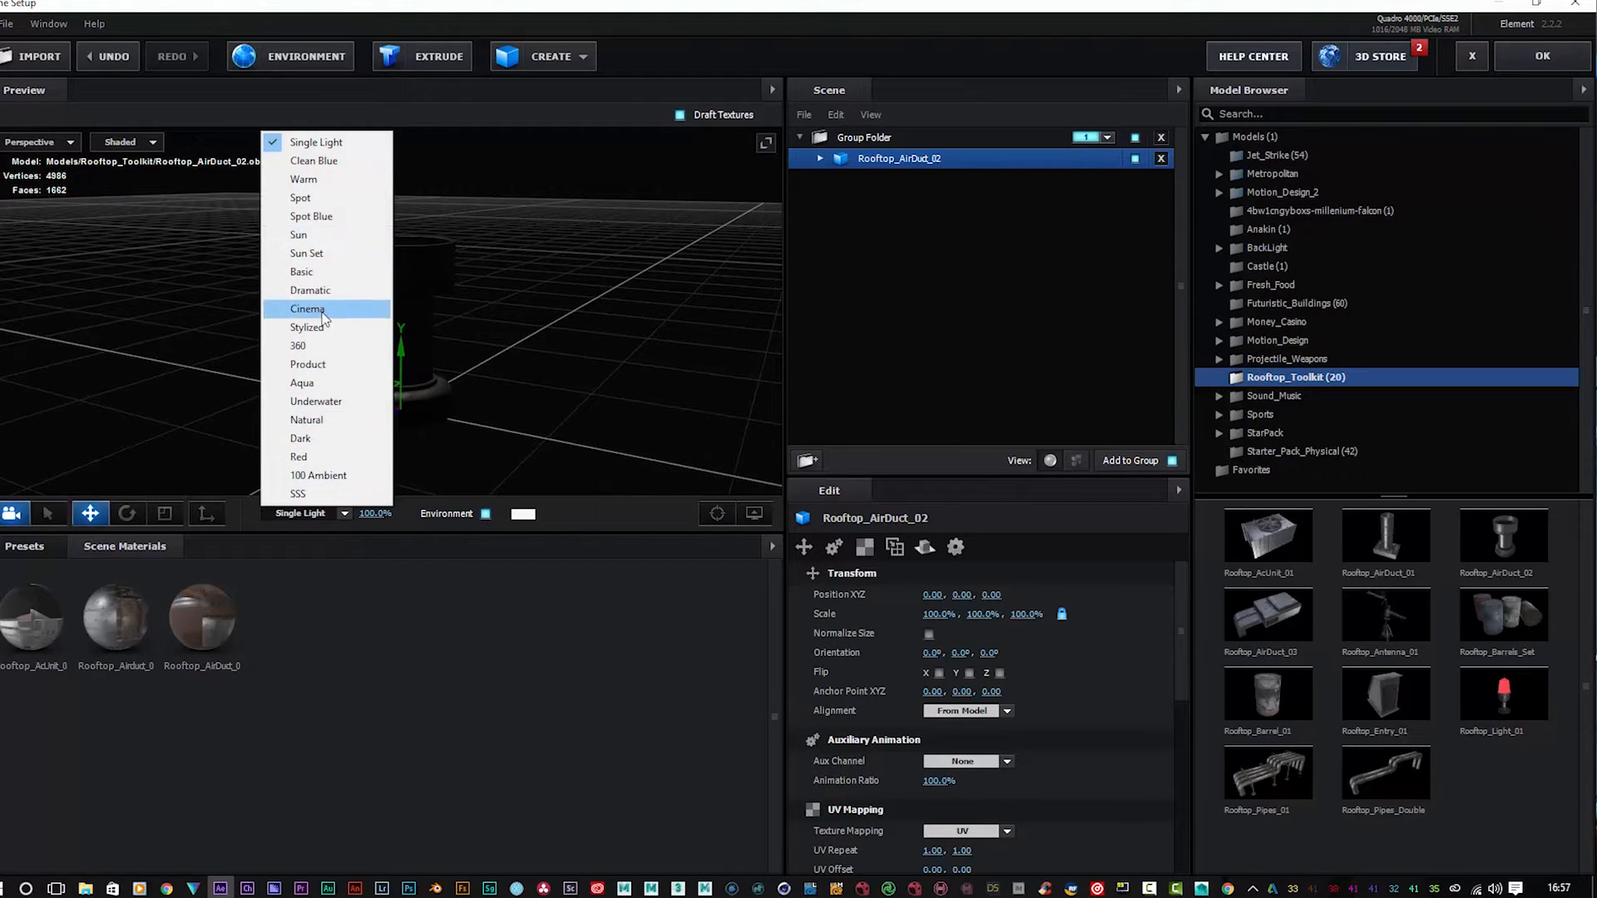
{"action": "left_click", "coordinate": [307, 309]}
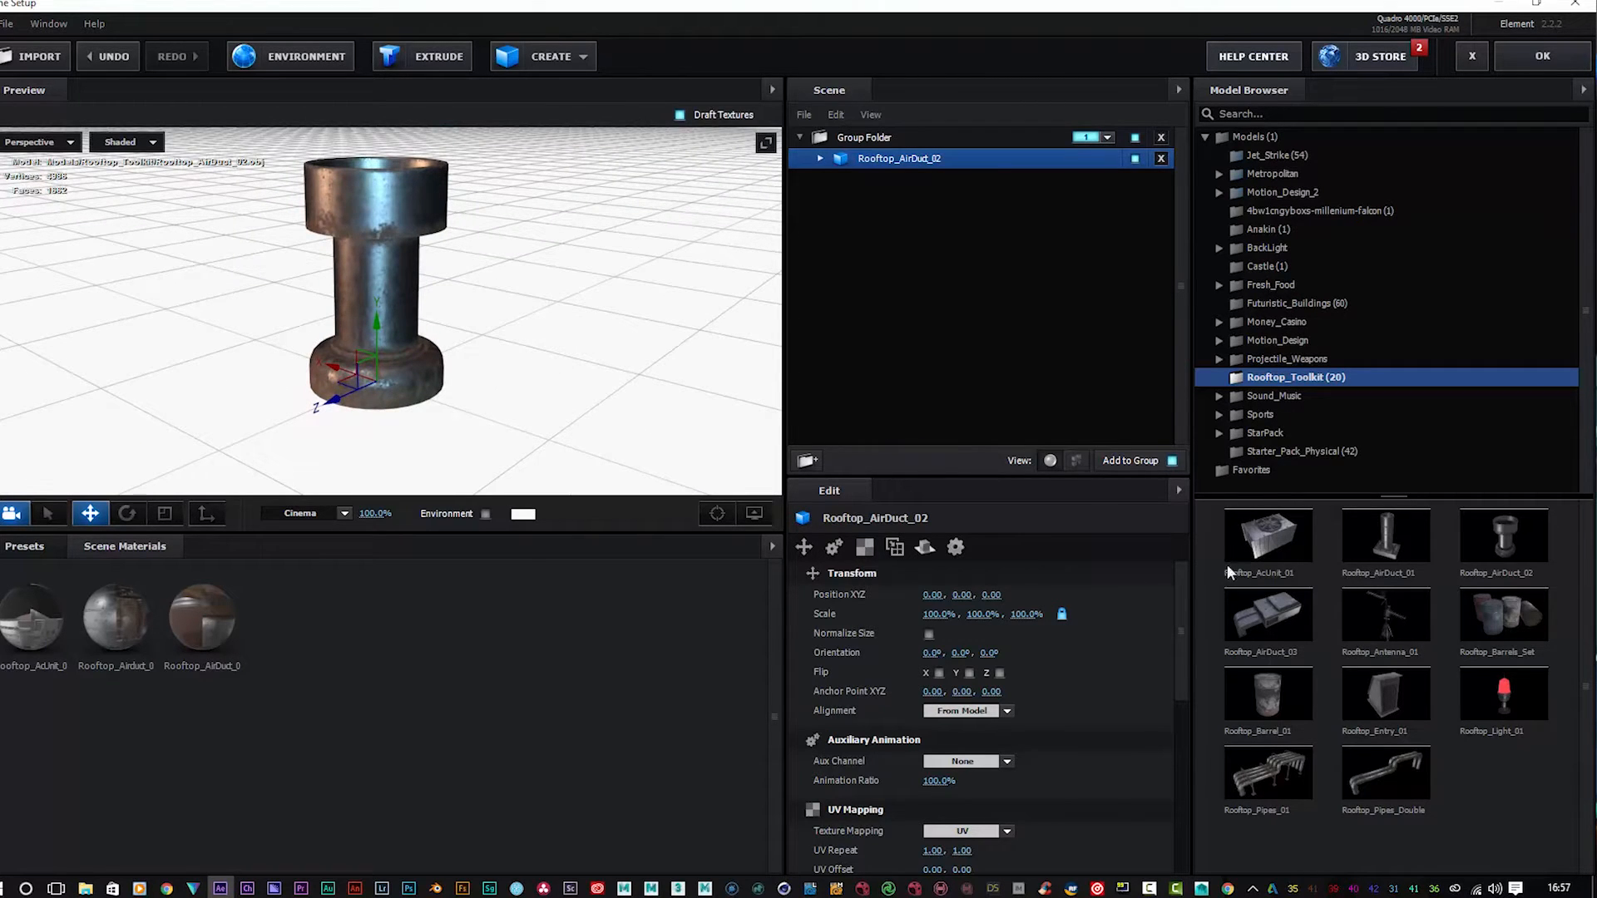
{"action": "mouse_move", "coordinate": [1267, 614]}
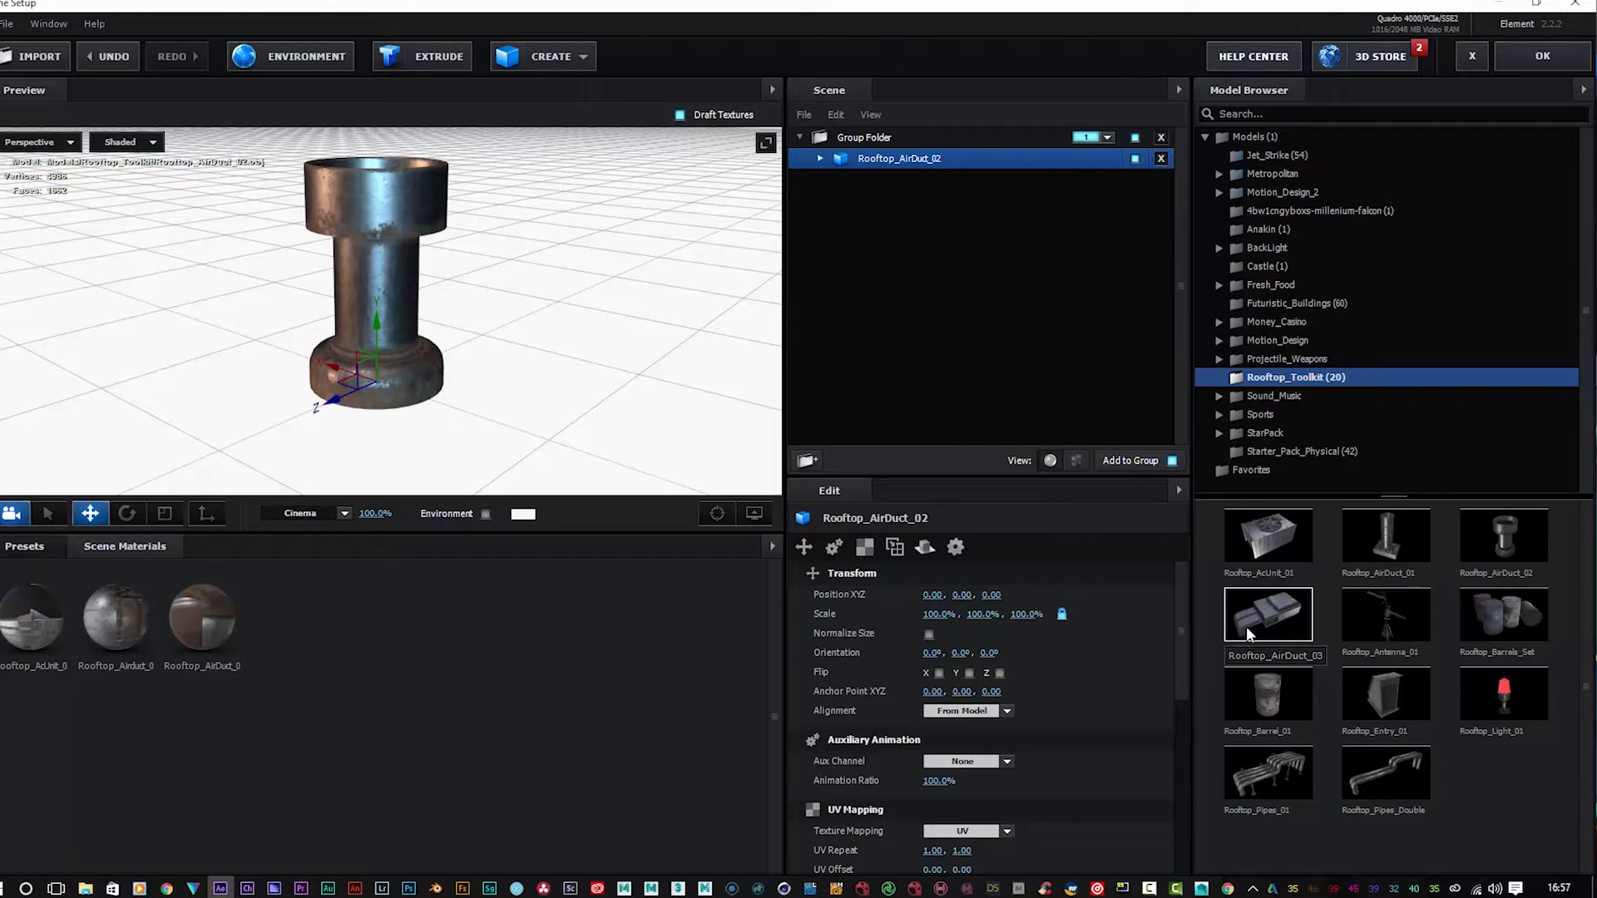
Step: Add Rooftop_AirDuct_03 to the scene and select the Group Folder
{"action": "double_click", "coordinate": [1268, 613]}
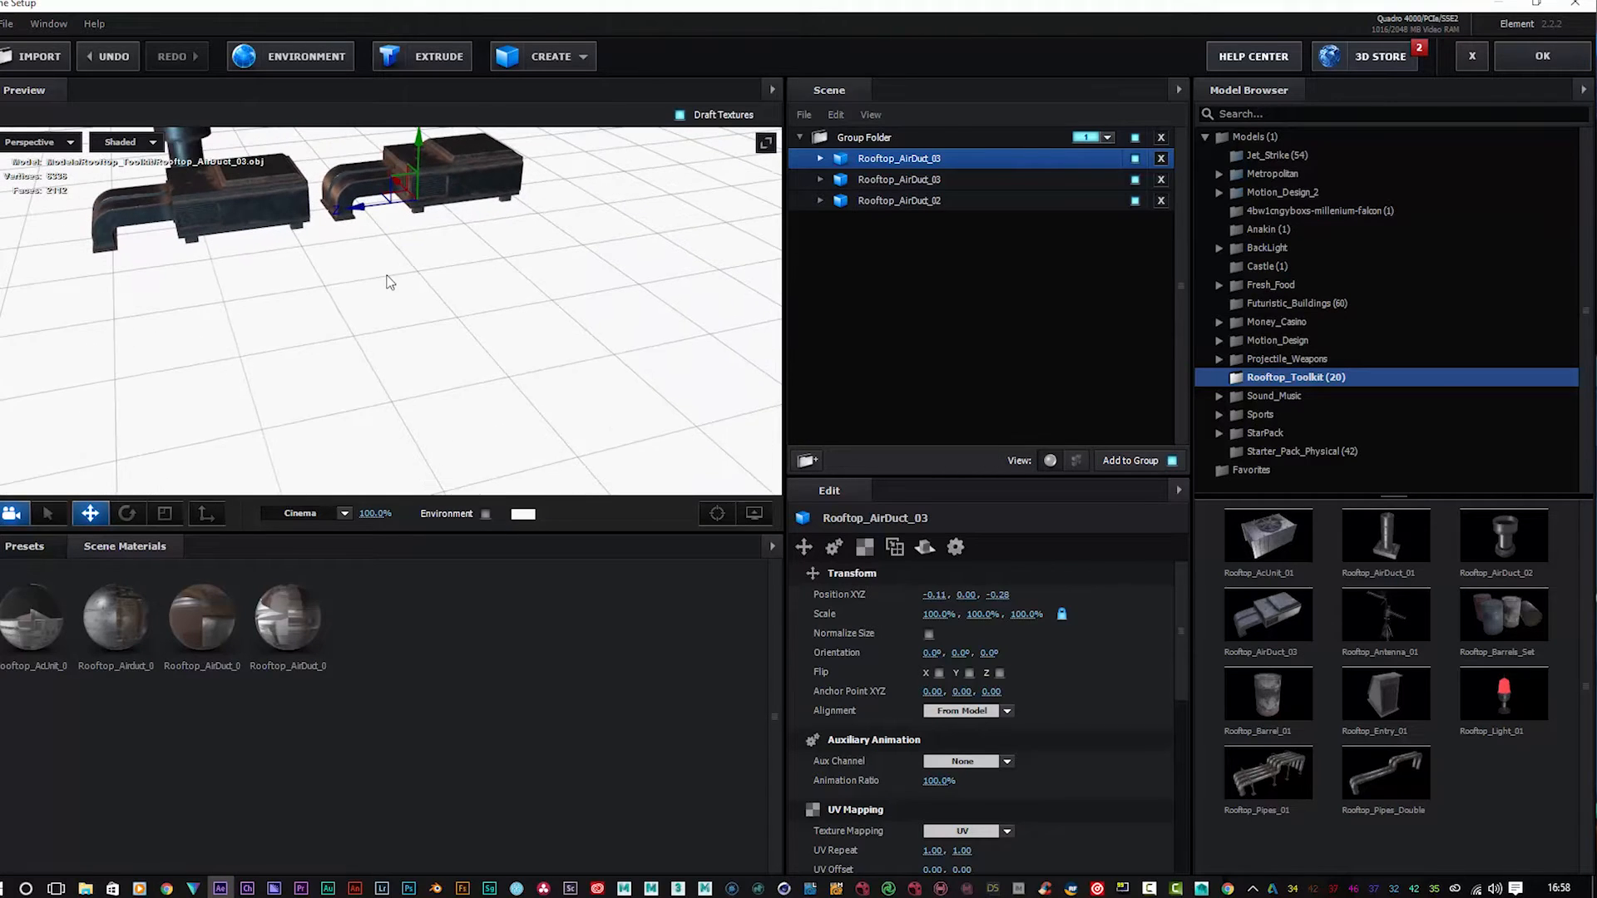
{"action": "left_click", "coordinate": [863, 137]}
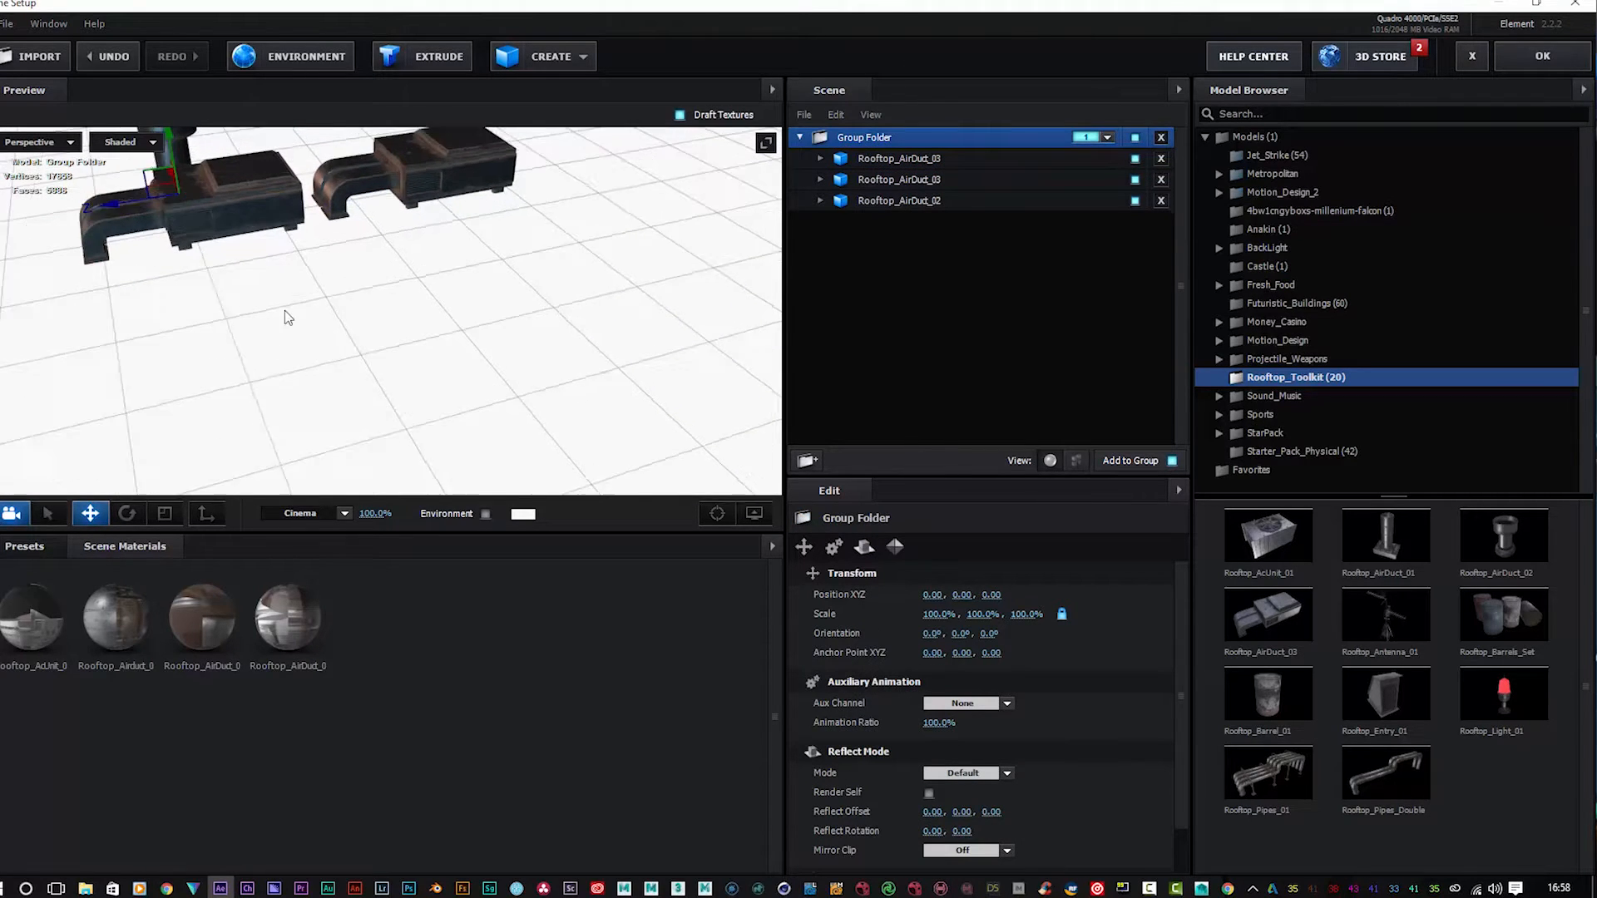